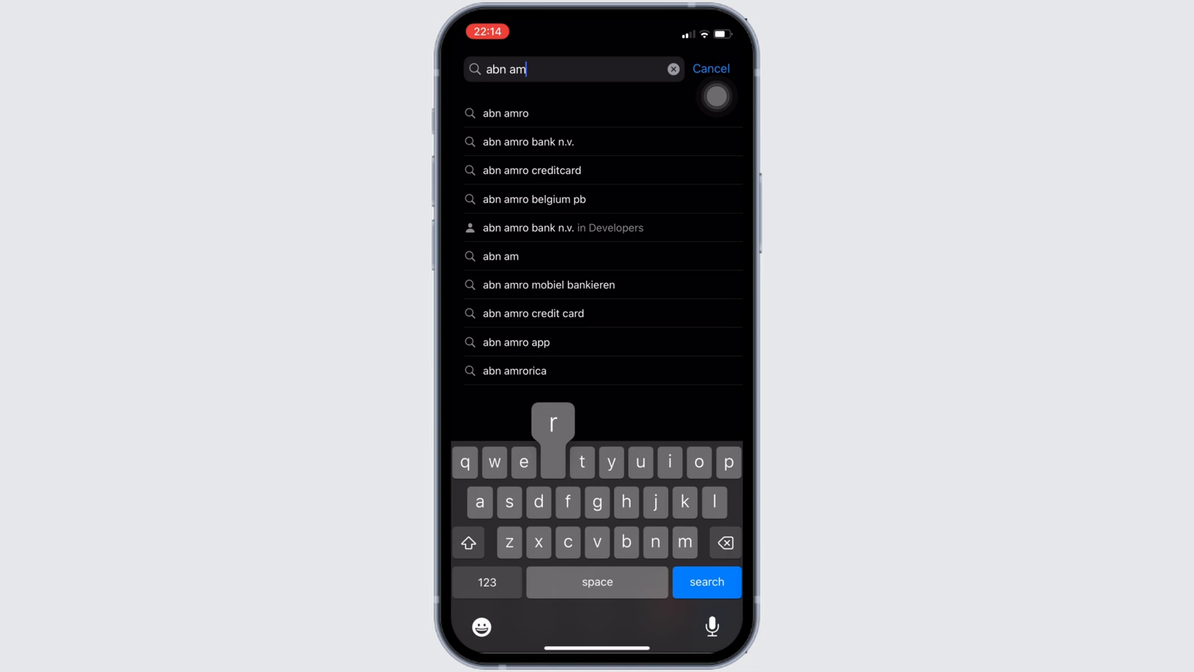
# Search the App Store for 'abn amro' and confirm the ABN AMRO app shows as installed.
pyautogui.click(506, 113)
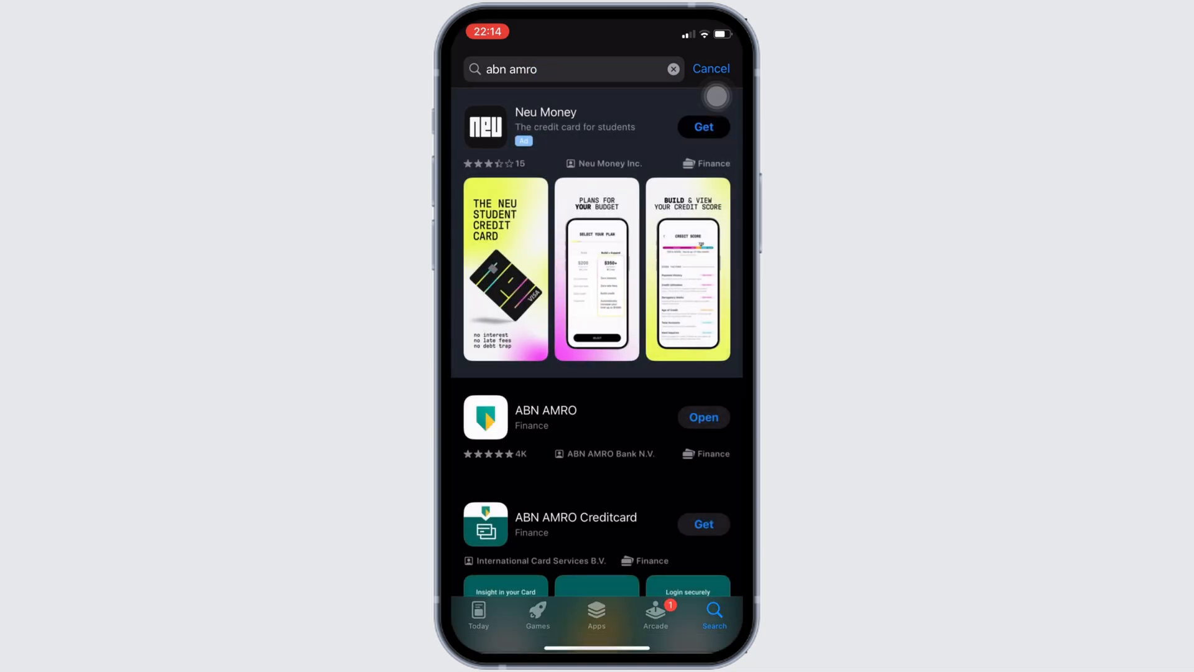
pyautogui.click(545, 410)
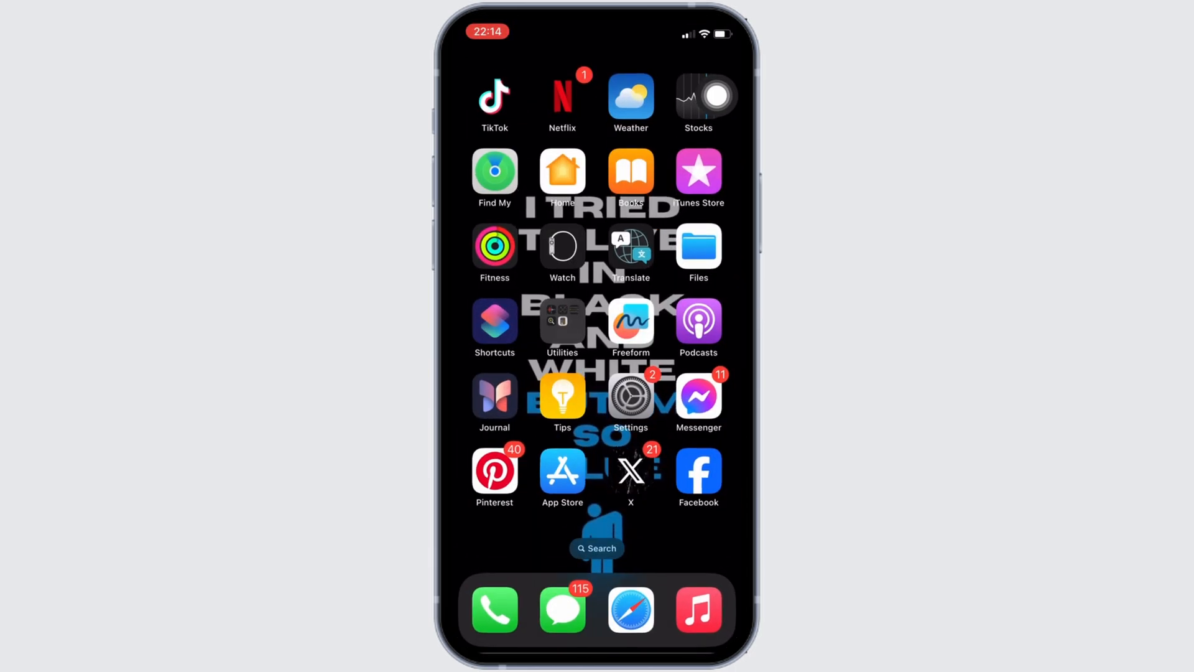
# Navigate Settings to General > iPhone Storage to list installed apps by size.
pyautogui.click(629, 396)
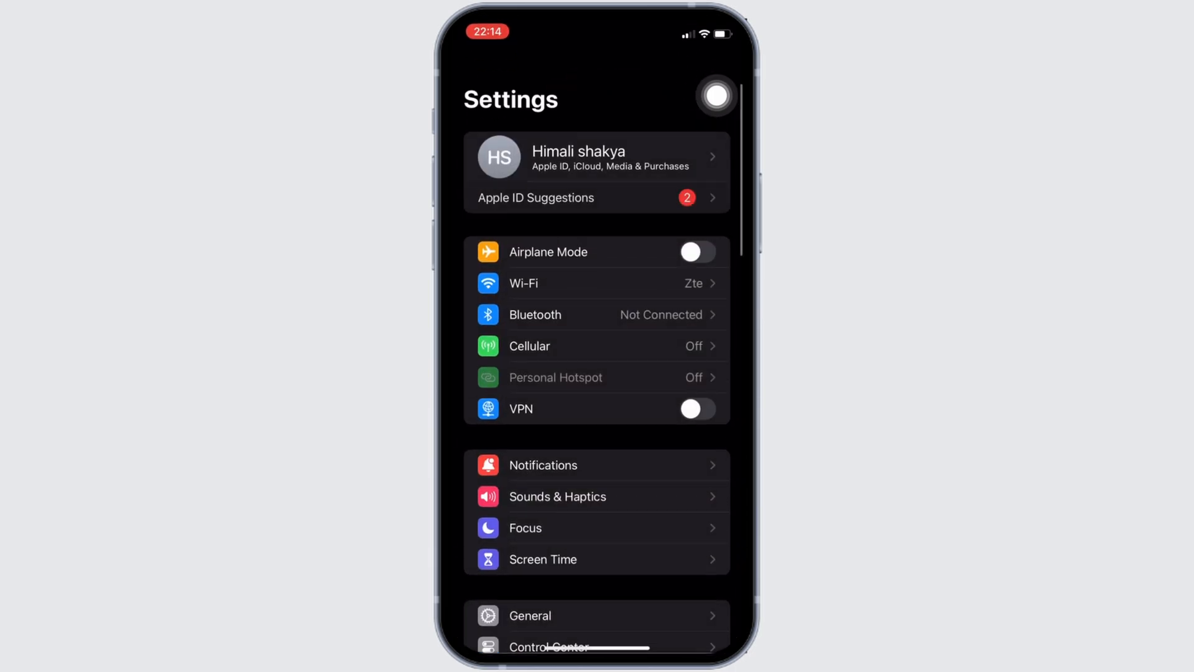
pyautogui.click(543, 463)
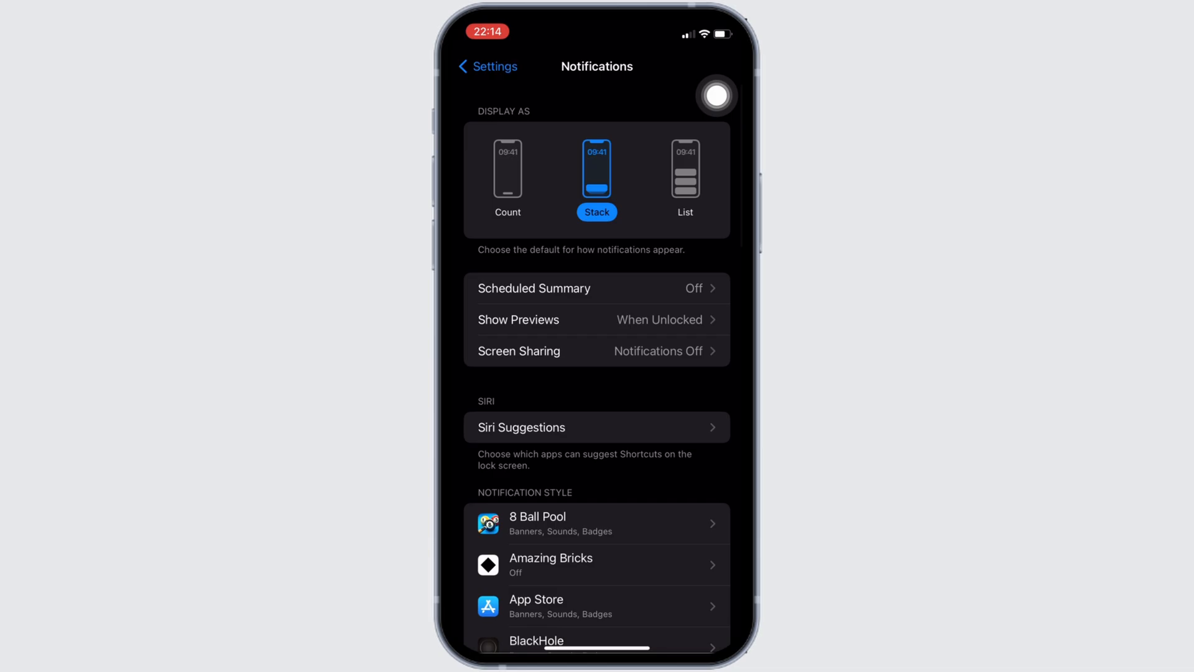
pyautogui.click(486, 66)
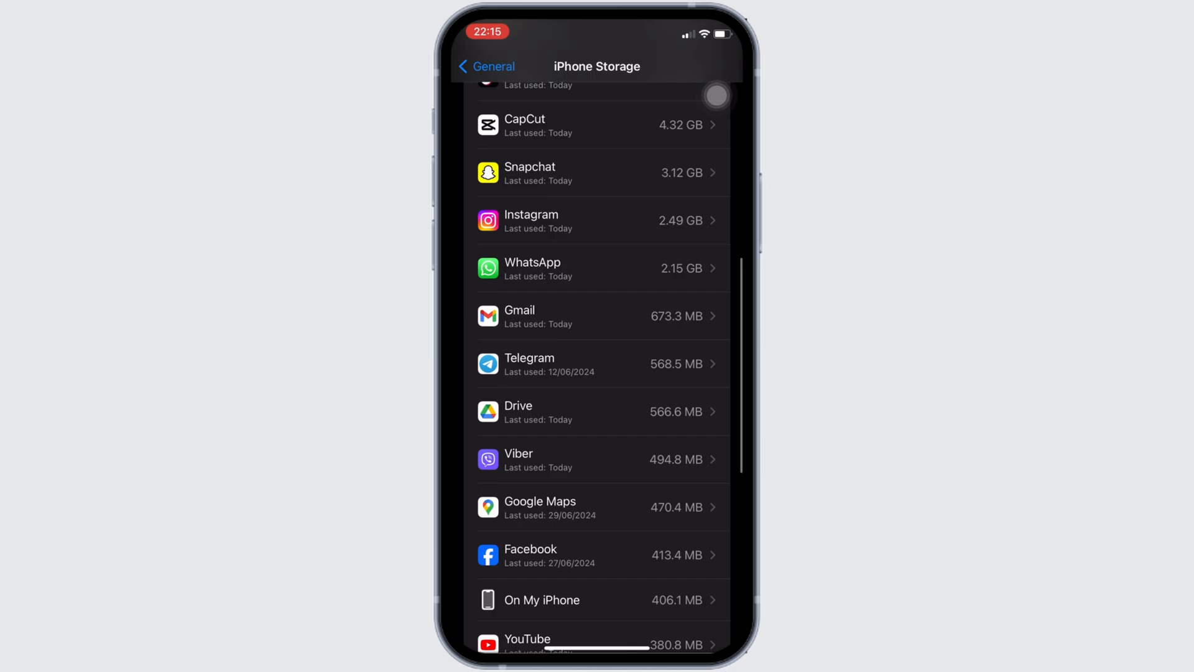
# Scroll the storage list to the ABN AMRO app showing its 146.3 MB size.
pyautogui.scroll(-3)
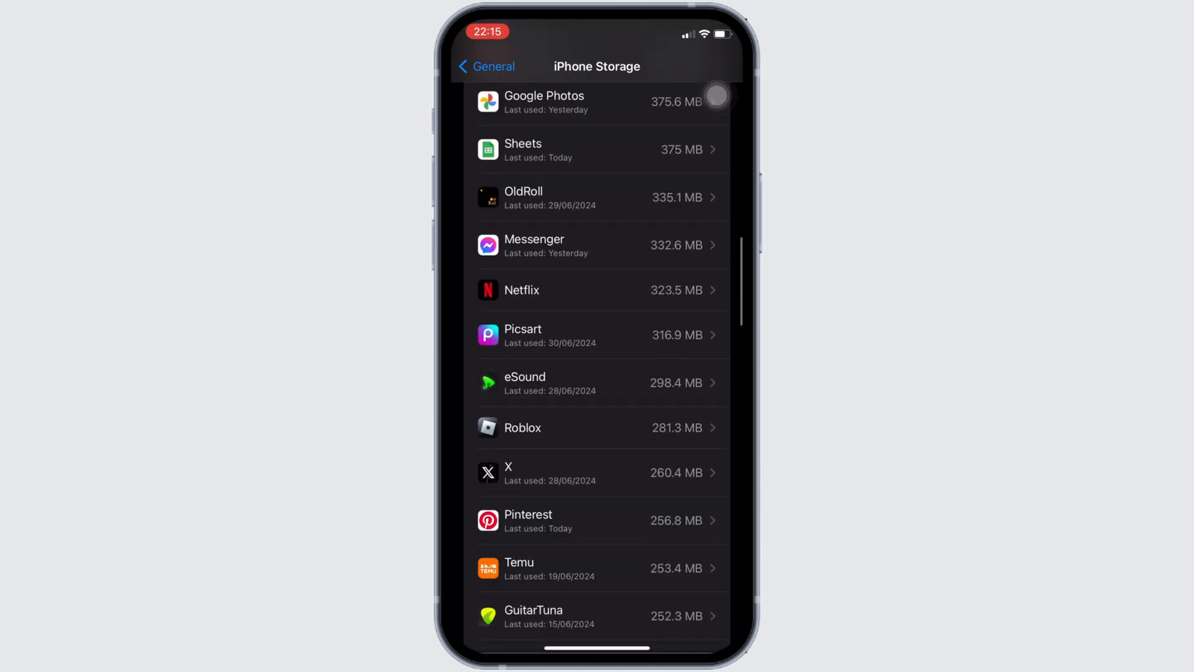
pyautogui.scroll(-3)
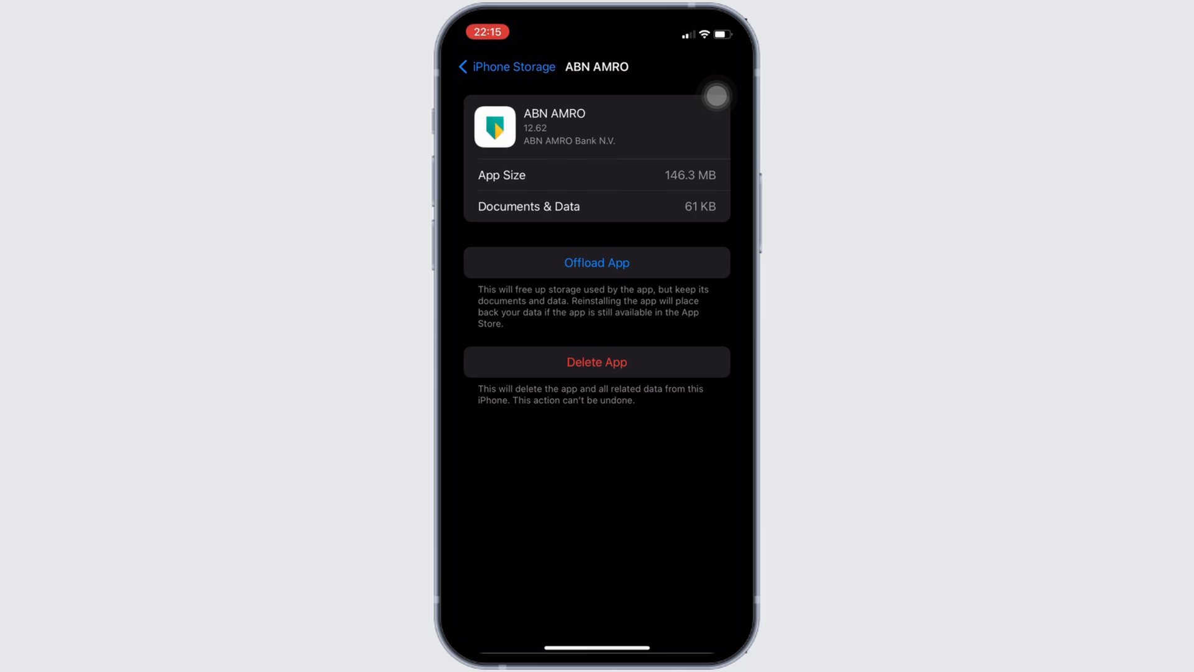
# Offload ABN AMRO, keeping its documents and data, leaving the Reinstall App option.
pyautogui.click(596, 262)
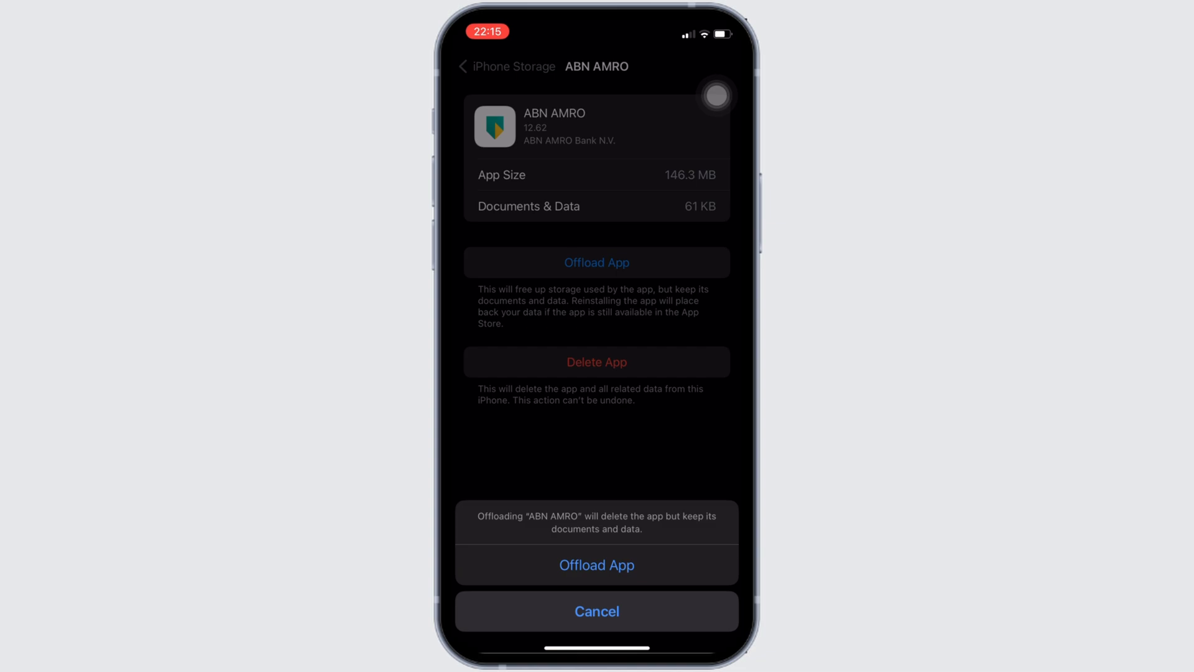
pyautogui.click(596, 565)
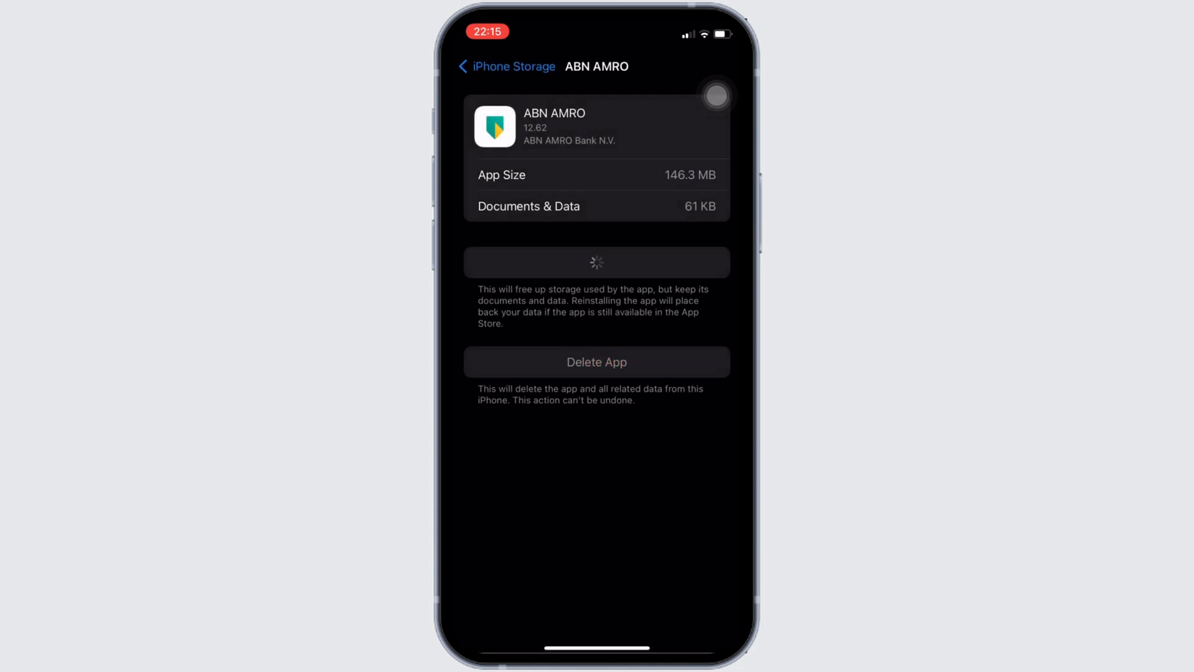
pyautogui.click(596, 263)
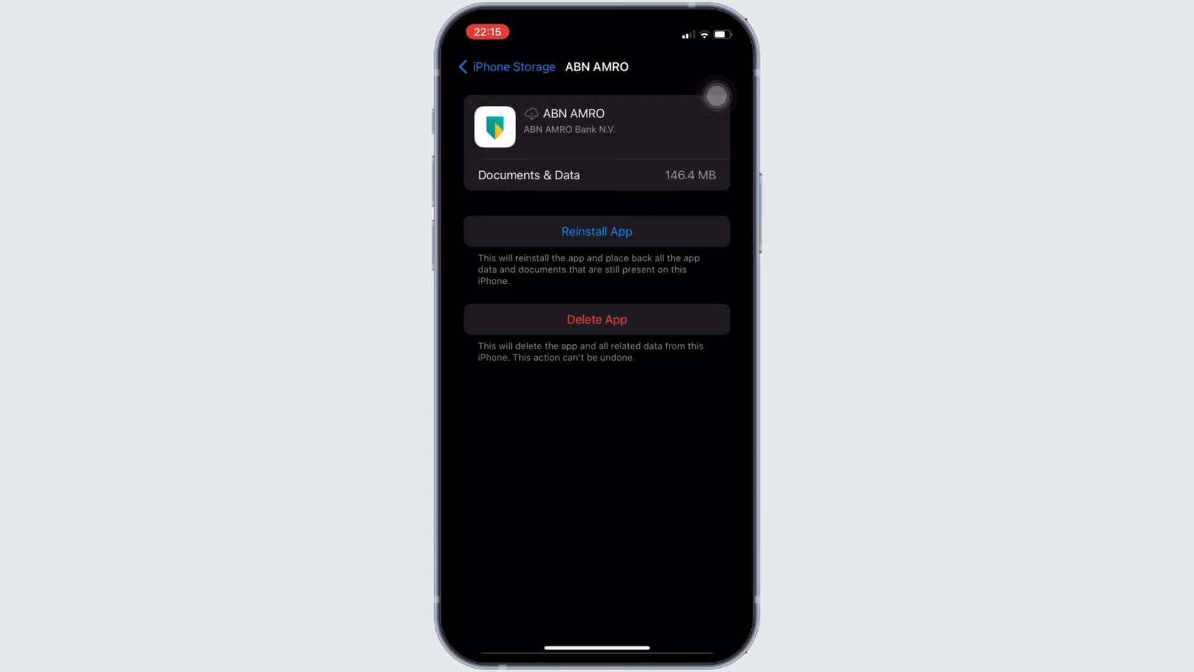